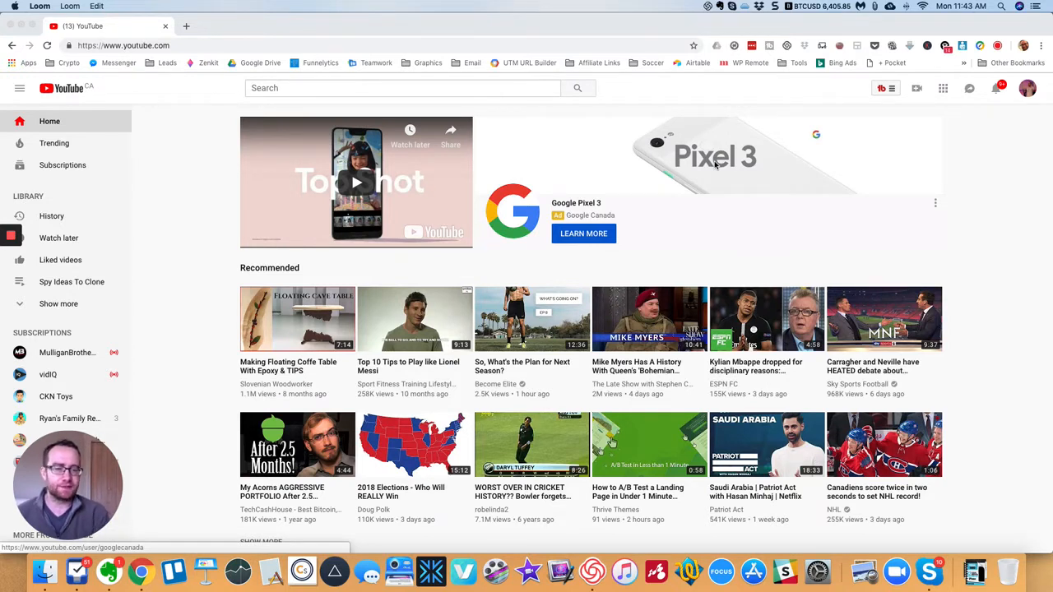
mouse_move(589, 117)
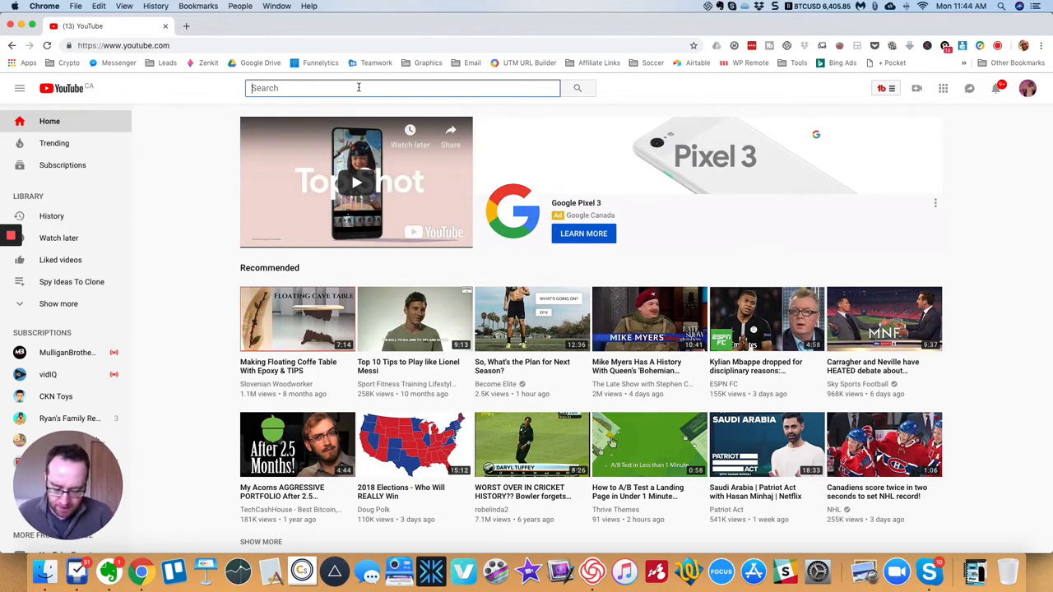
Step: Search YouTube for 'clouds' and filter the results to Creative Commons videos
text(clouds)
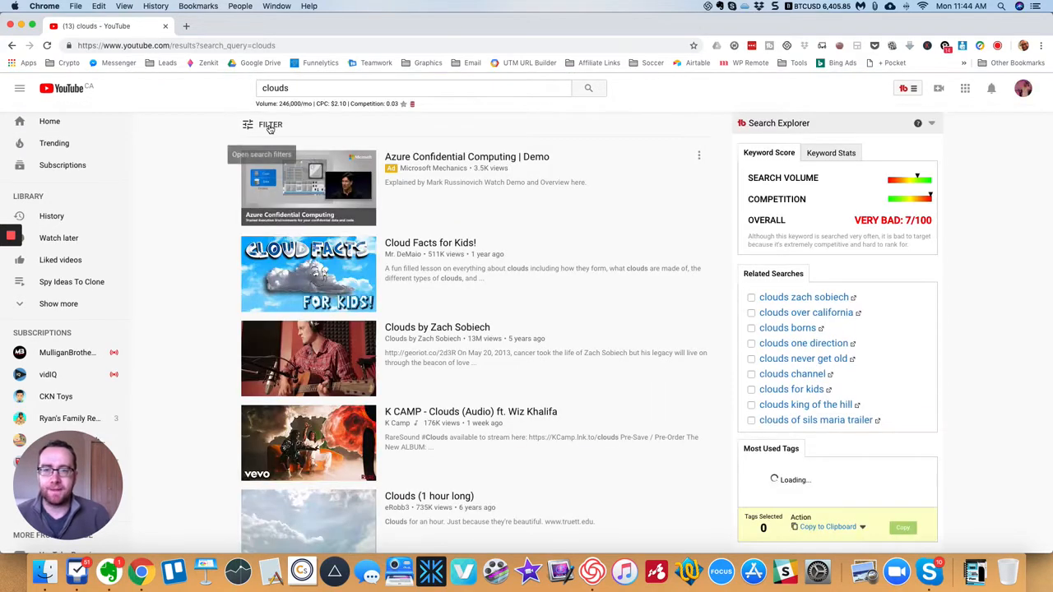
click(269, 125)
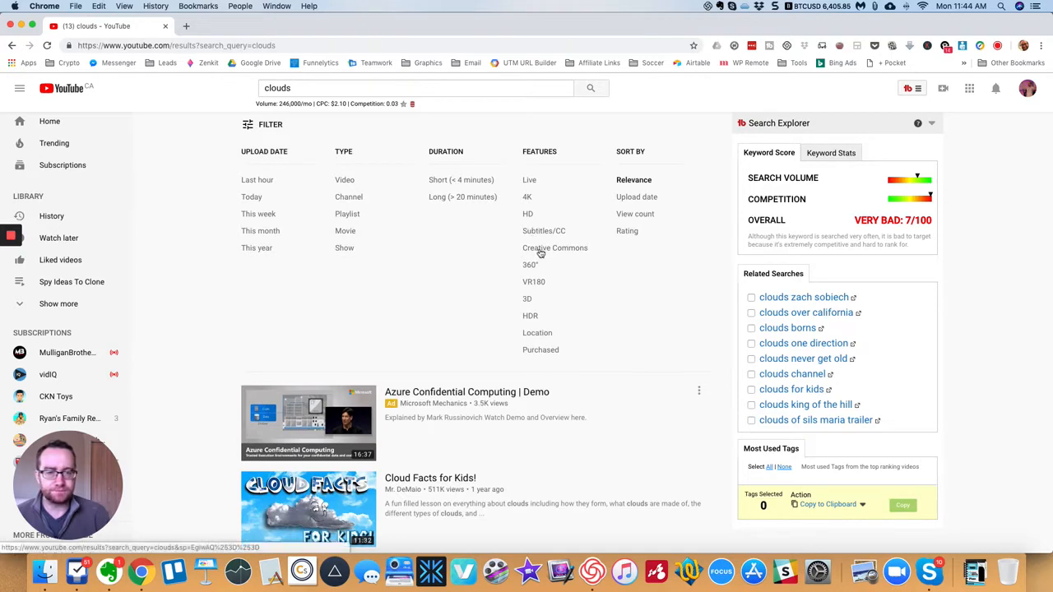
click(555, 252)
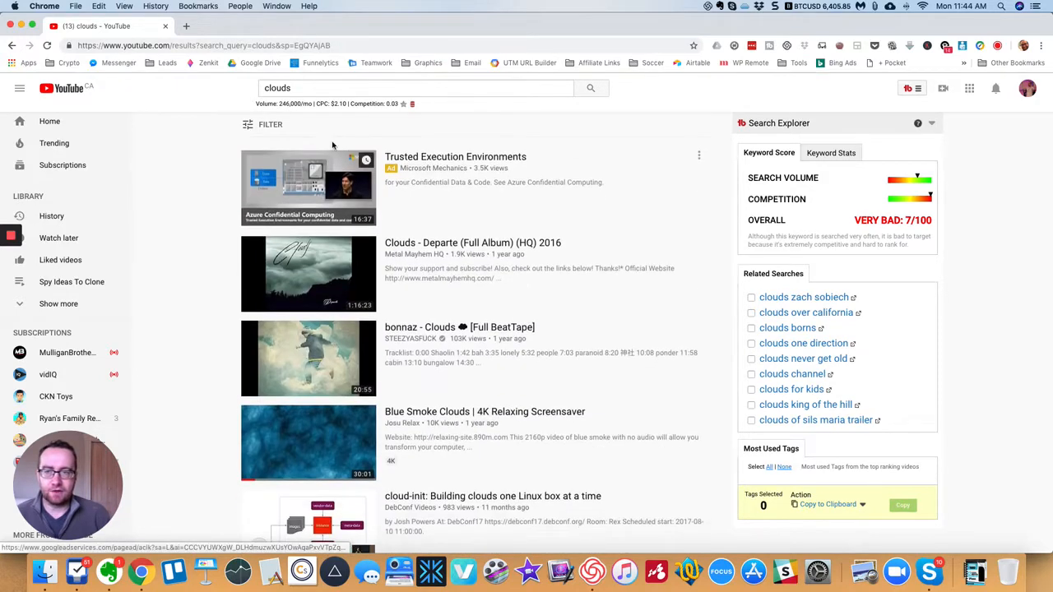
Step: Confirm the Creative Commons filter is applied and browse down the CC-marked results
click(270, 125)
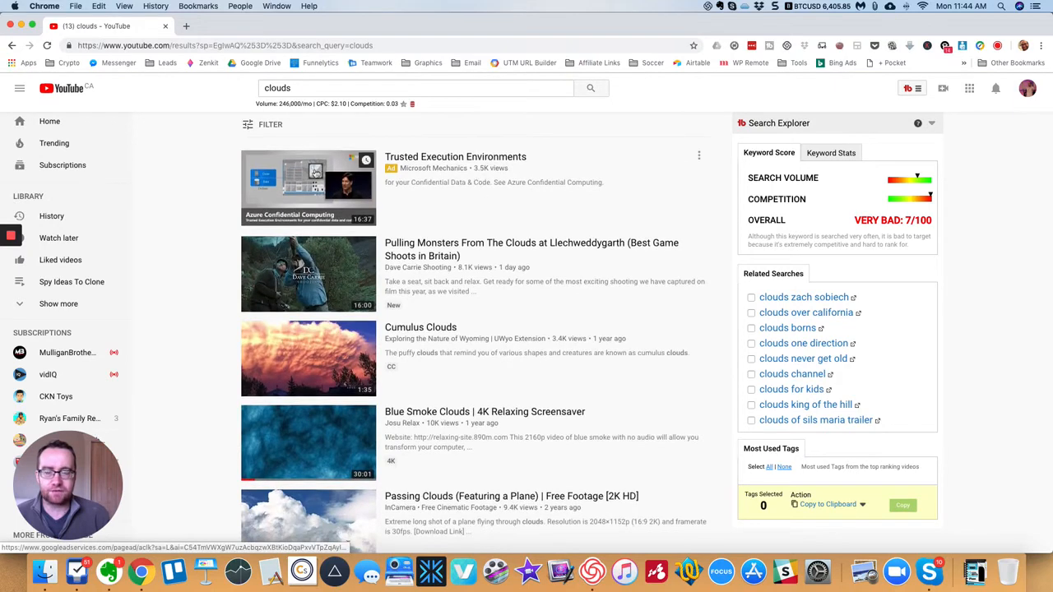
click(270, 125)
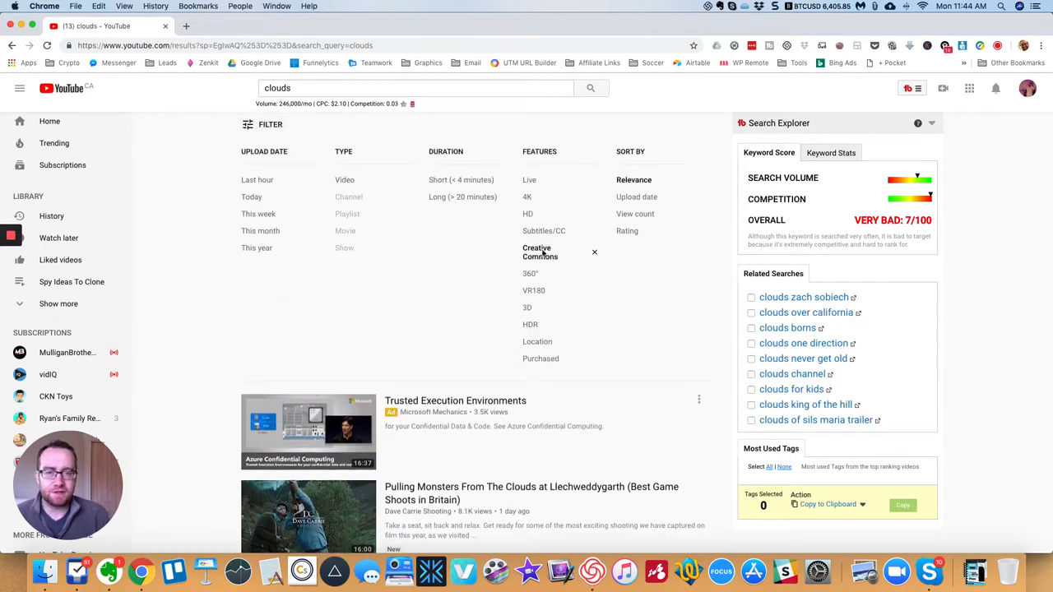
scroll(down, 3)
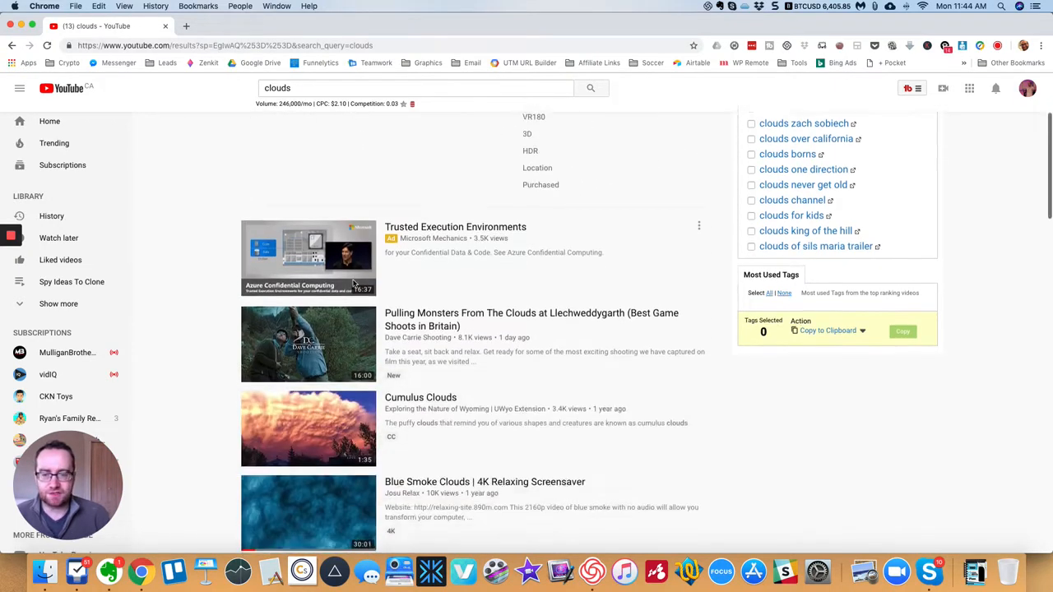
scroll(down, 3)
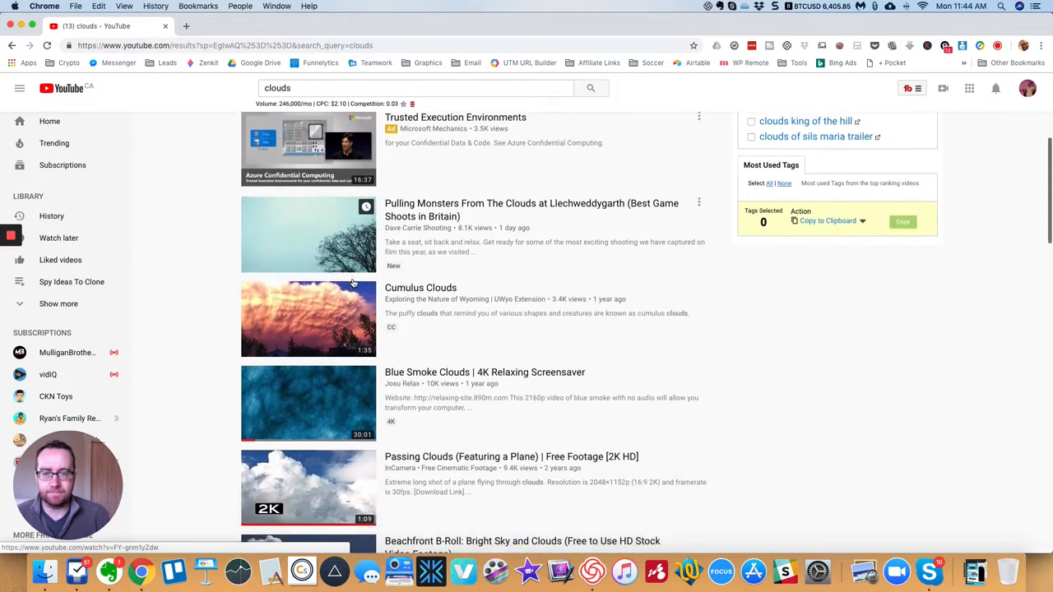
scroll(down, 3)
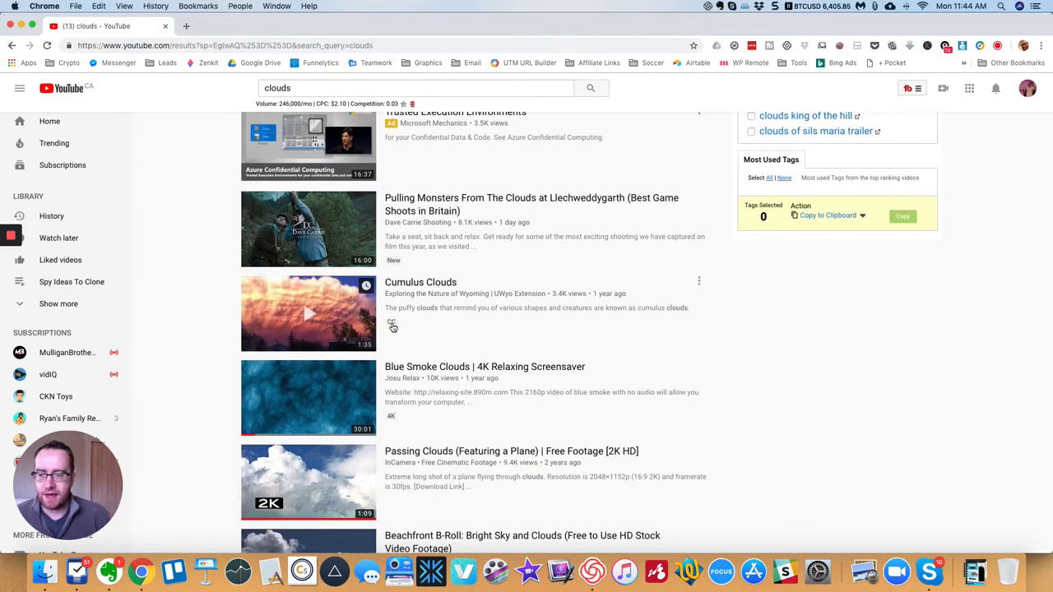
click(308, 313)
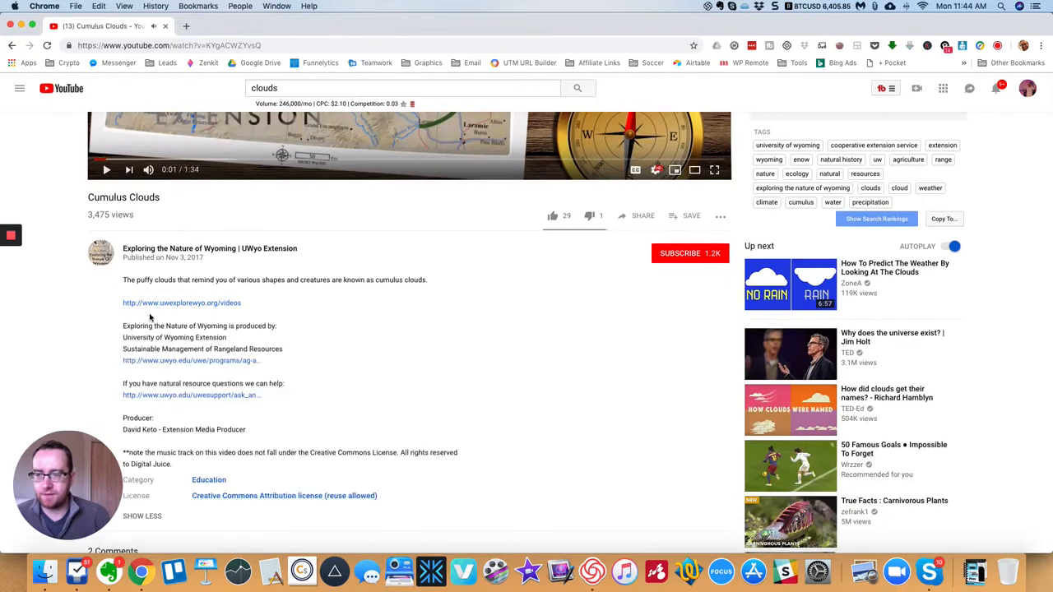
scroll(down, 3)
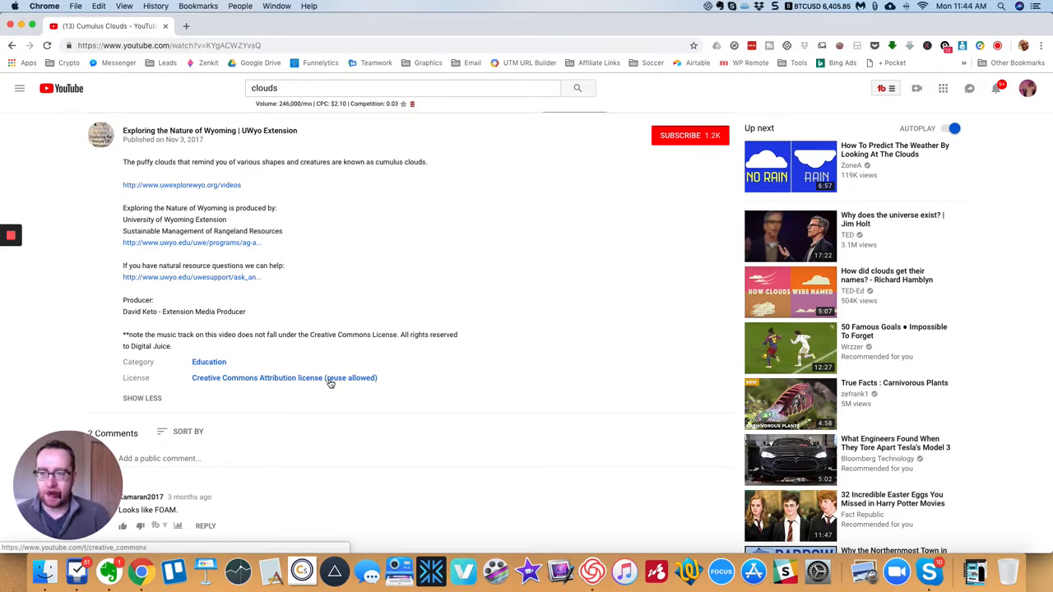
mouse_move(326, 334)
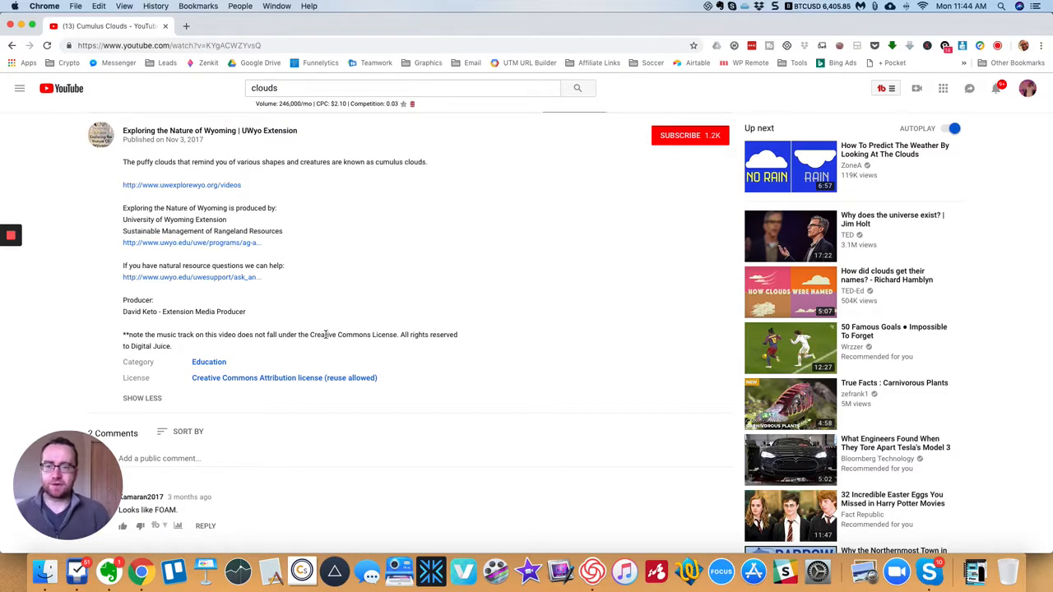
mouse_move(240, 382)
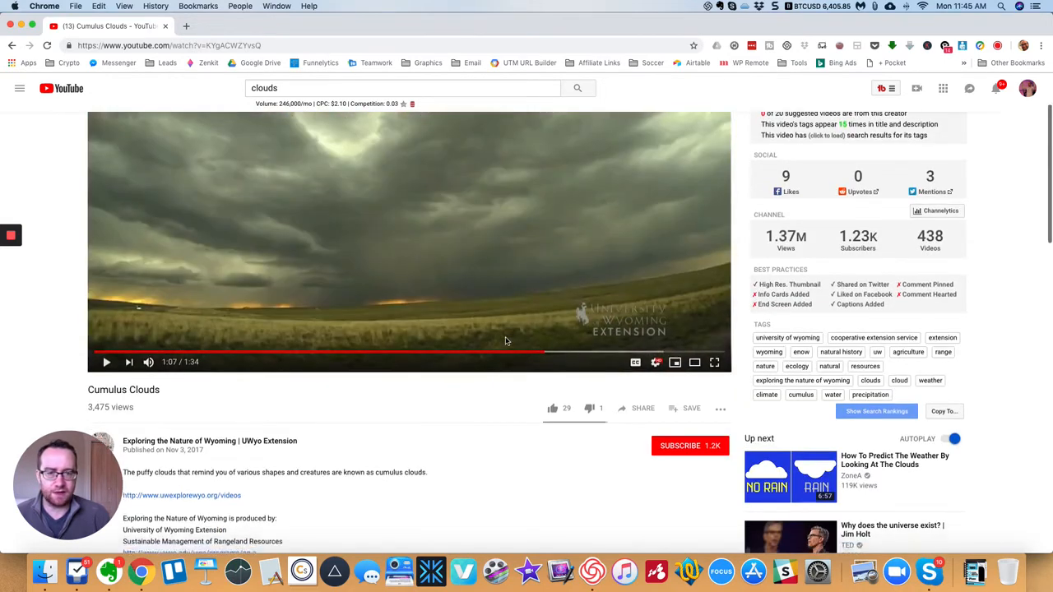
scroll(down, 3)
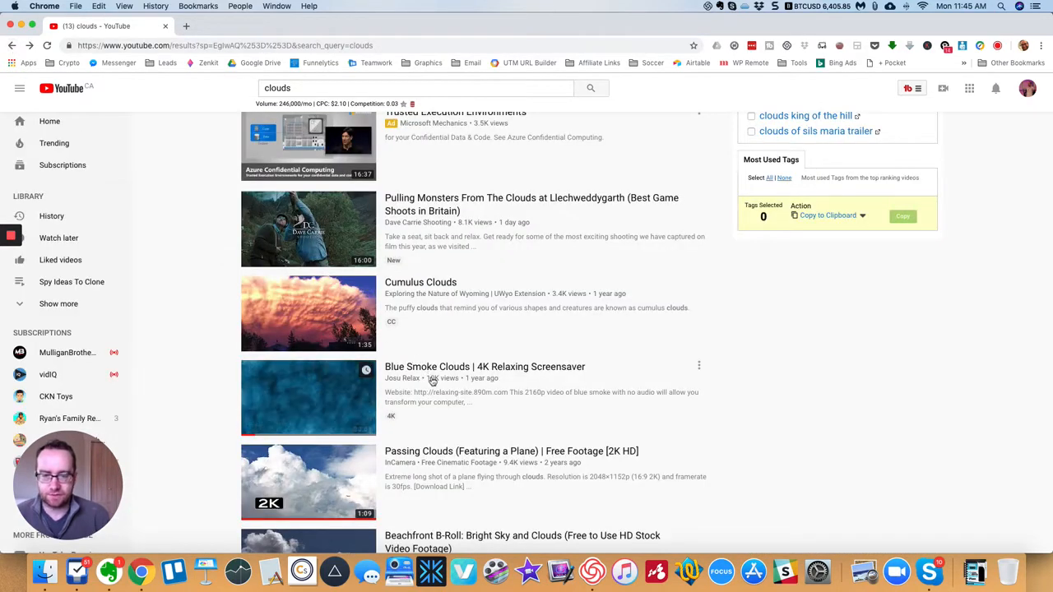
Step: Open the Passing Clouds (Featuring a Plane) video and expand its description to the CC BY 4.0 licence
scroll(down, 3)
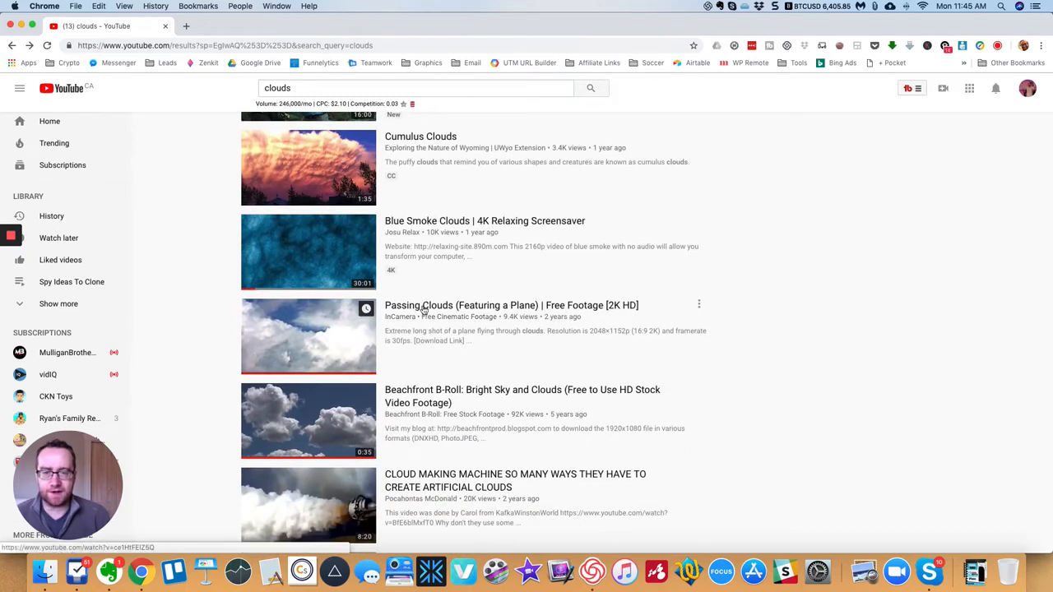
click(512, 304)
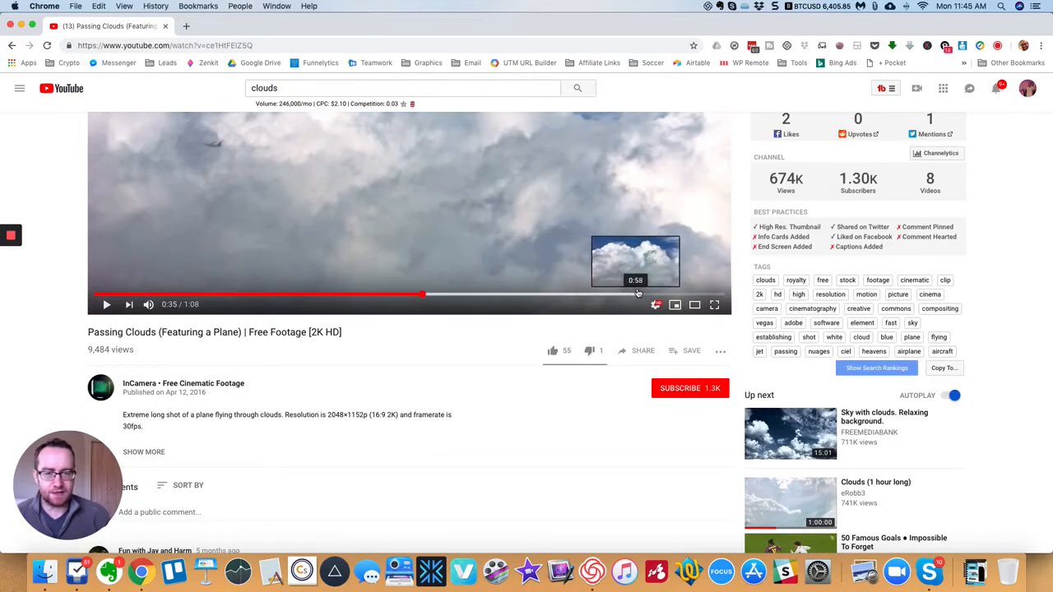
scroll(down, 3)
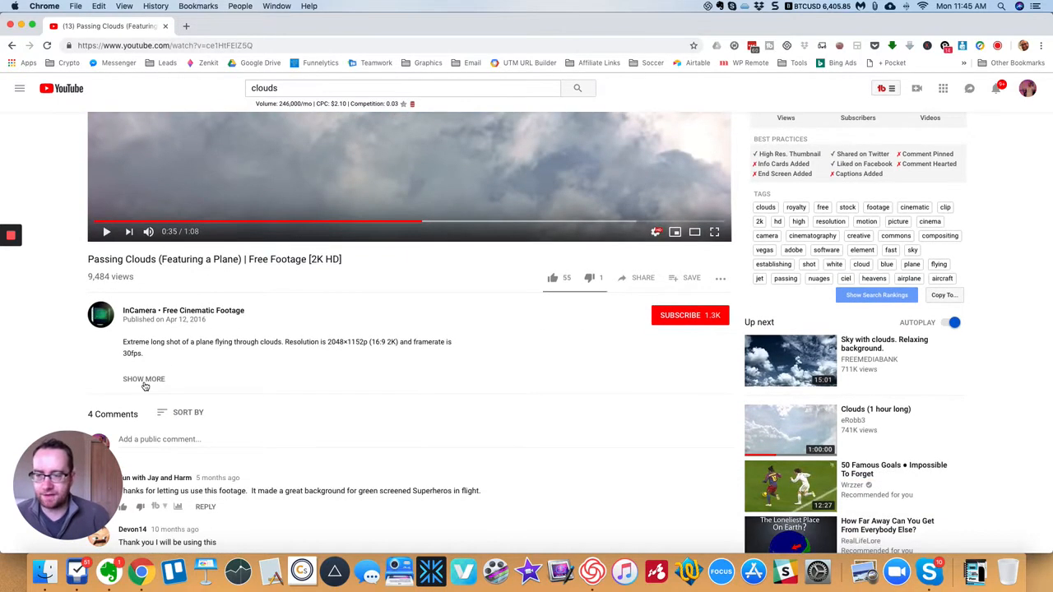
click(143, 378)
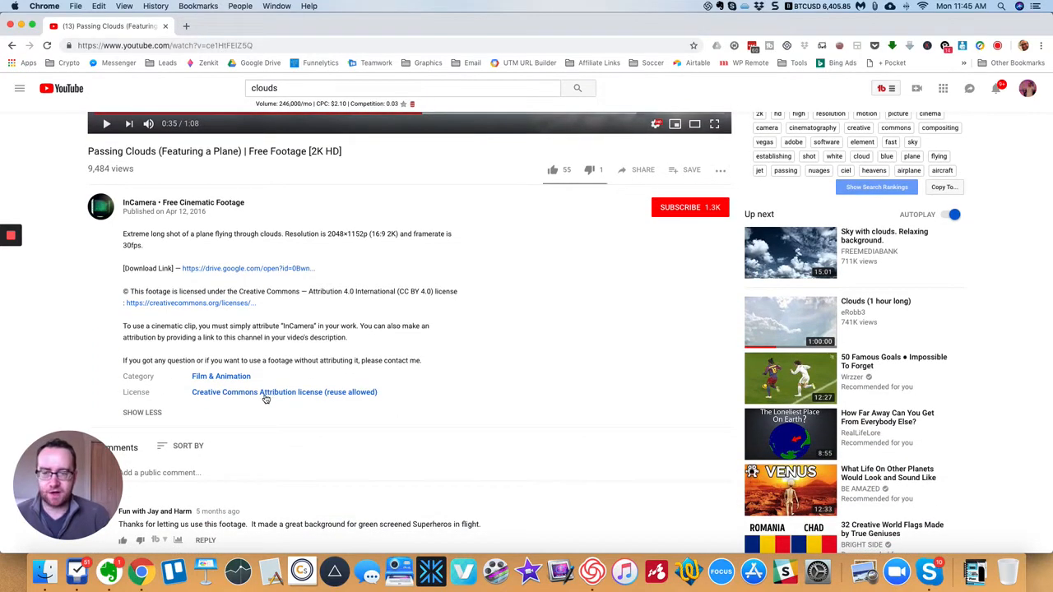
mouse_move(329, 400)
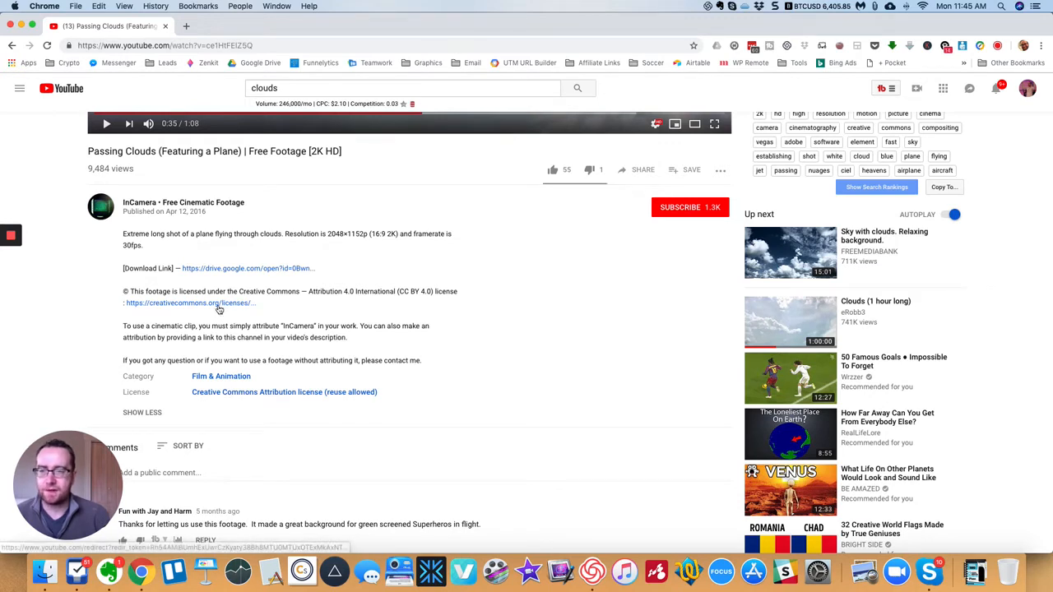
mouse_move(222, 273)
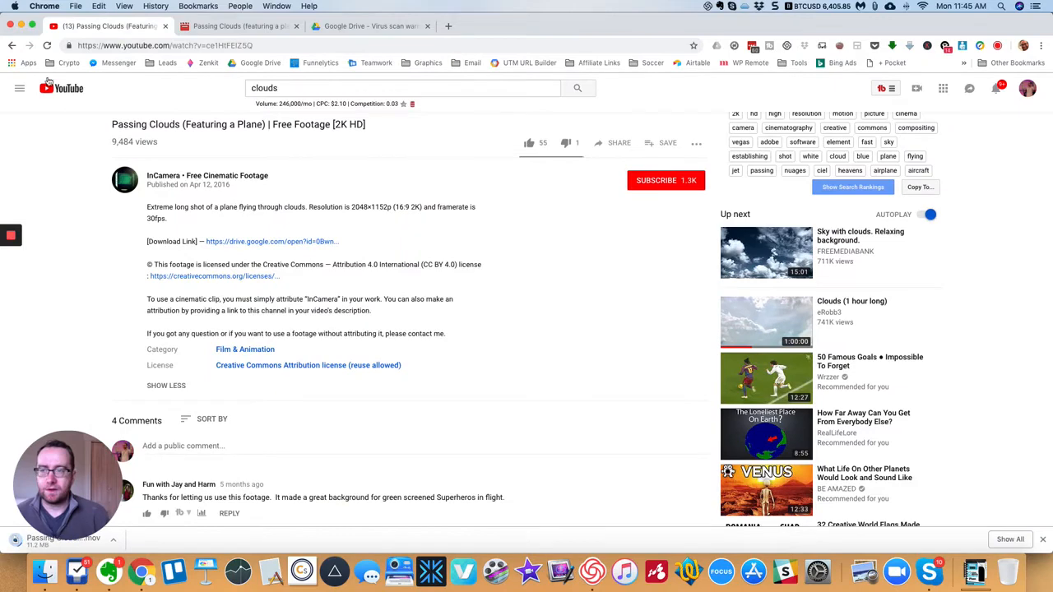
Step: Return to the clouds results and scroll down to the Timelapse Clouds entry
click(577, 89)
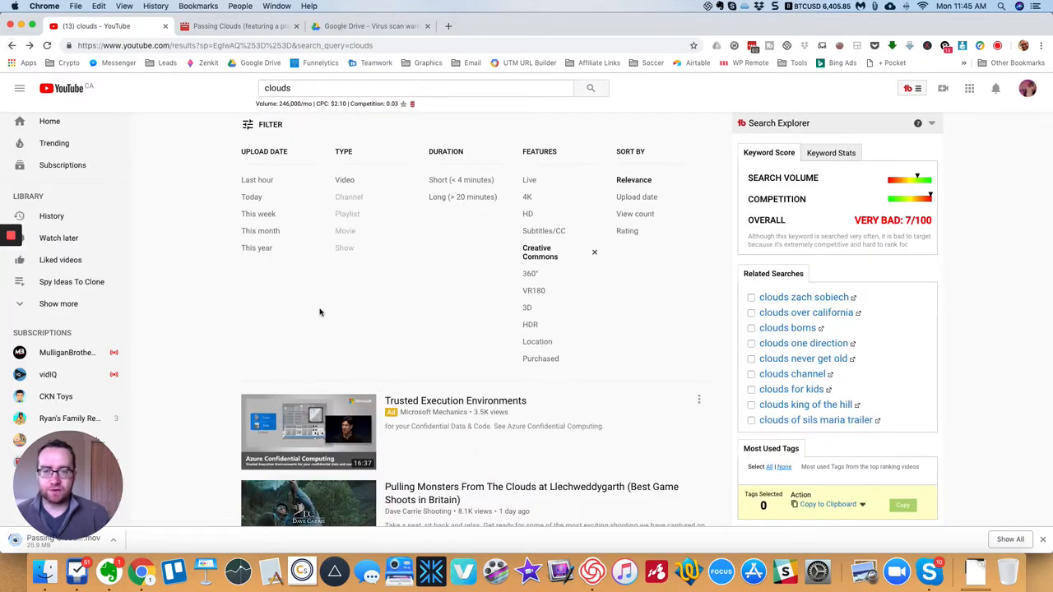
scroll(down, 3)
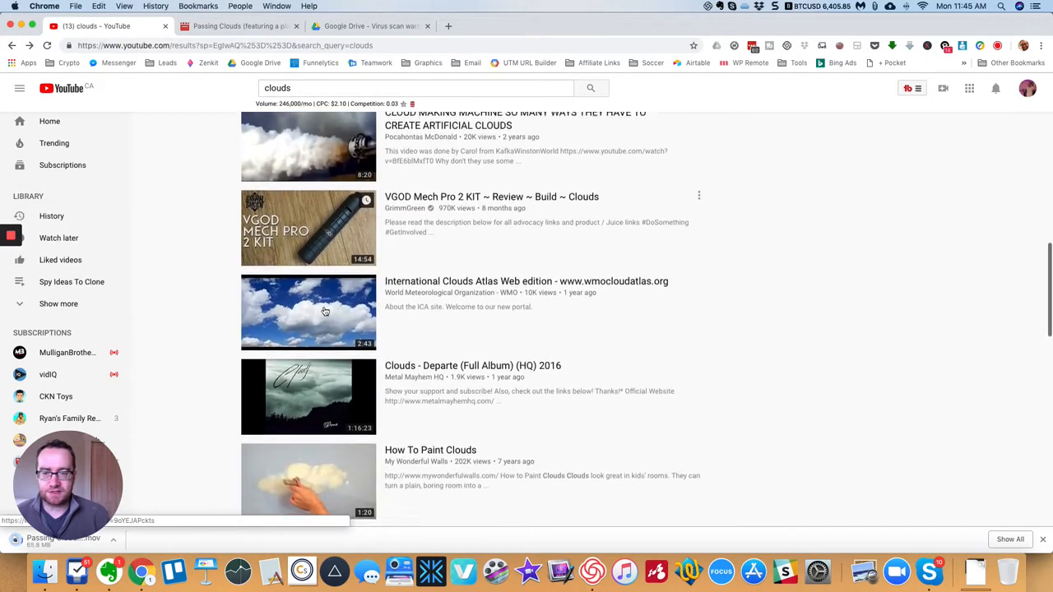
scroll(down, 3)
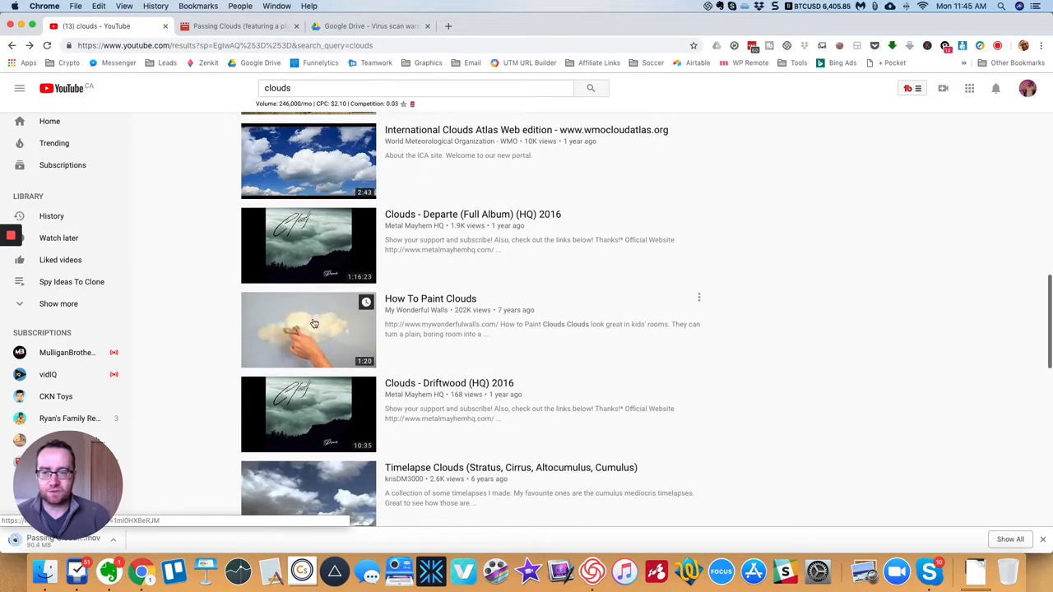
scroll(down, 3)
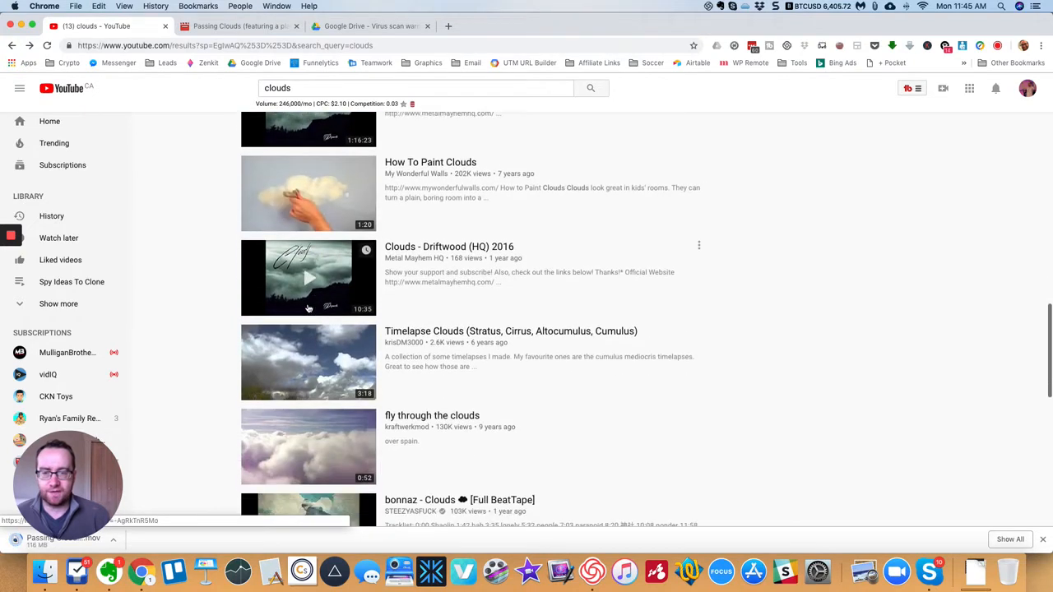
scroll(down, 3)
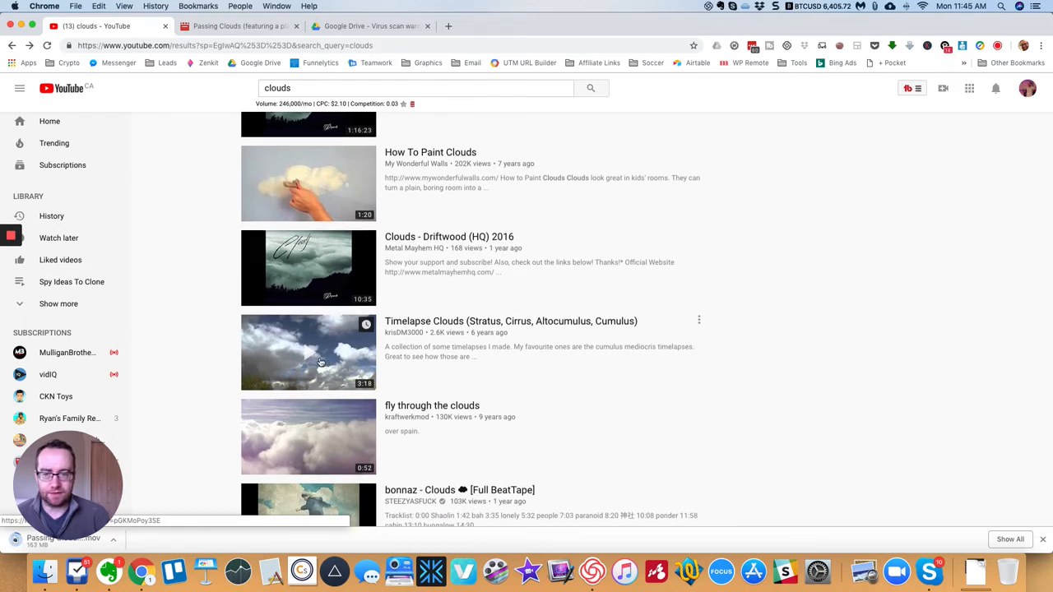
scroll(down, 3)
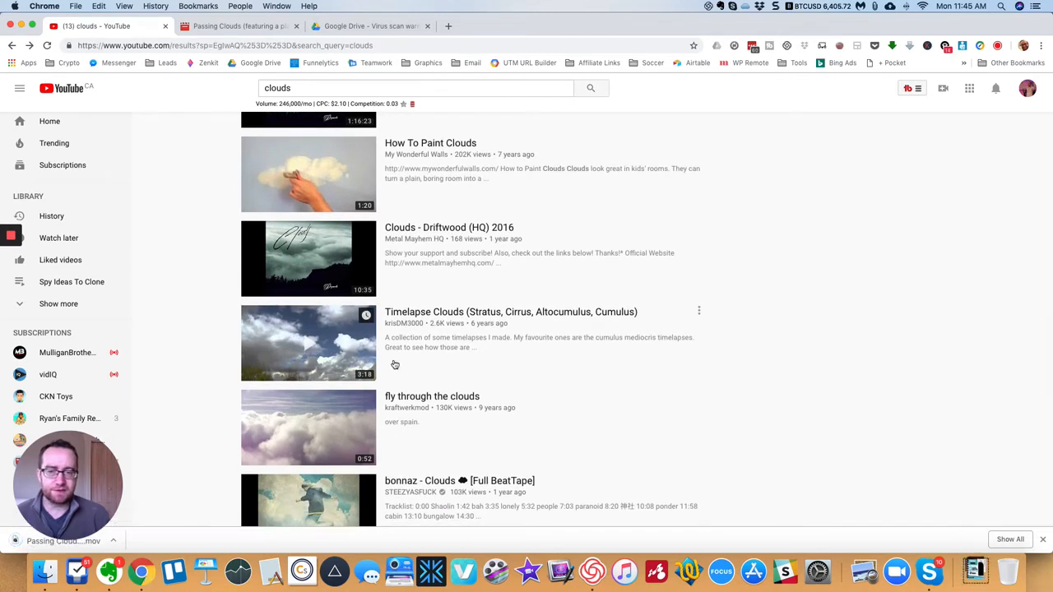
mouse_move(484, 345)
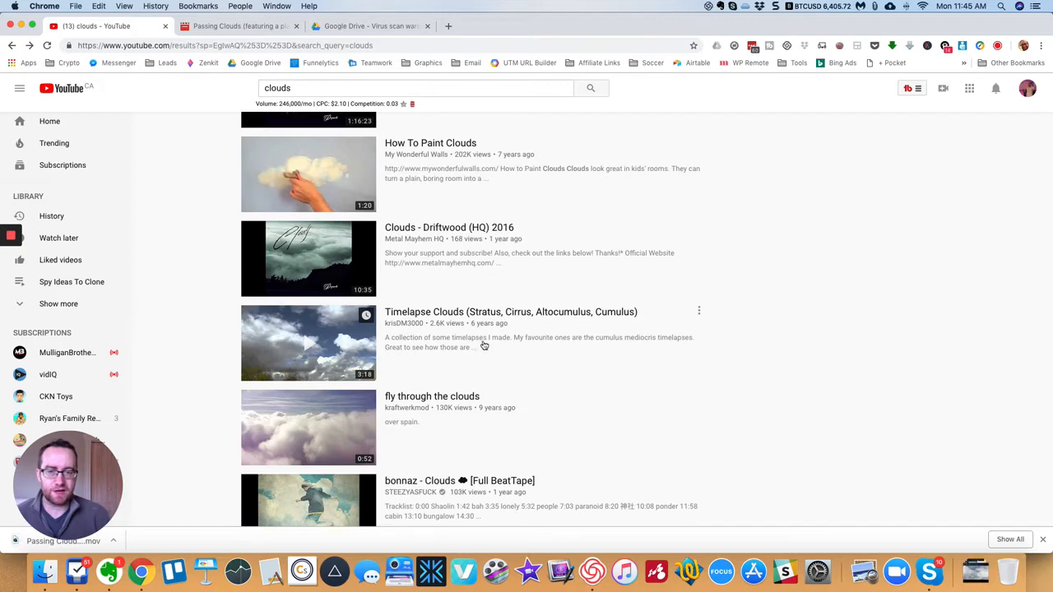
Step: Open the Timelapse Clouds video, skip ahead, and expand its description
click(309, 344)
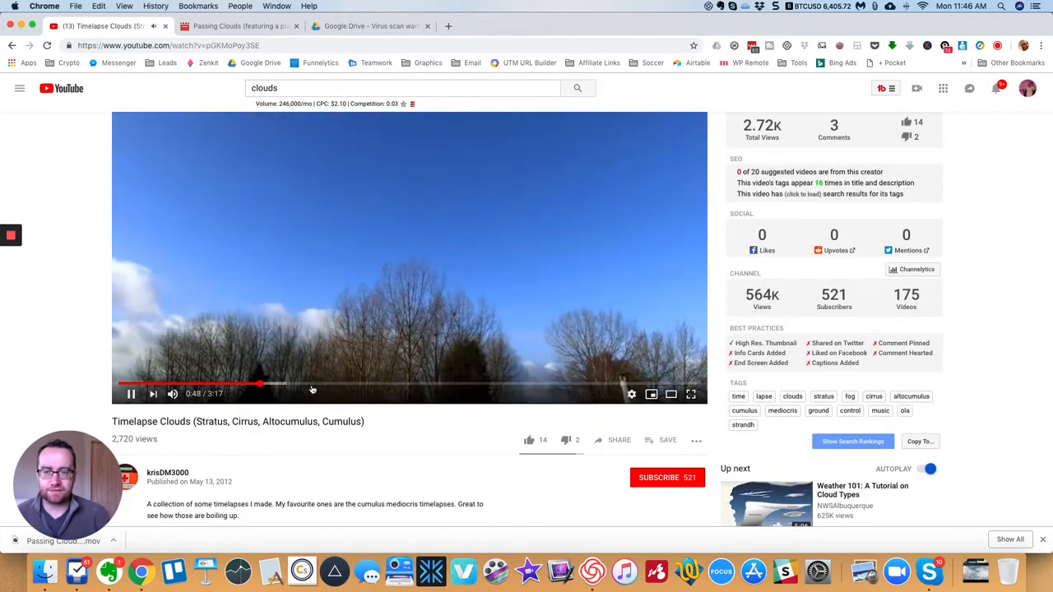
click(410, 385)
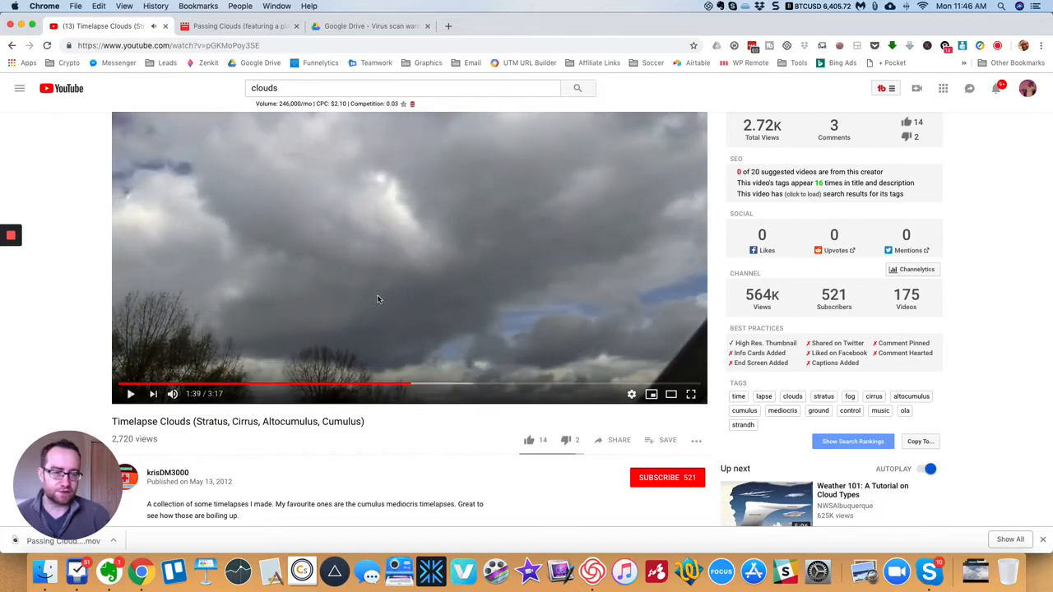
scroll(down, 3)
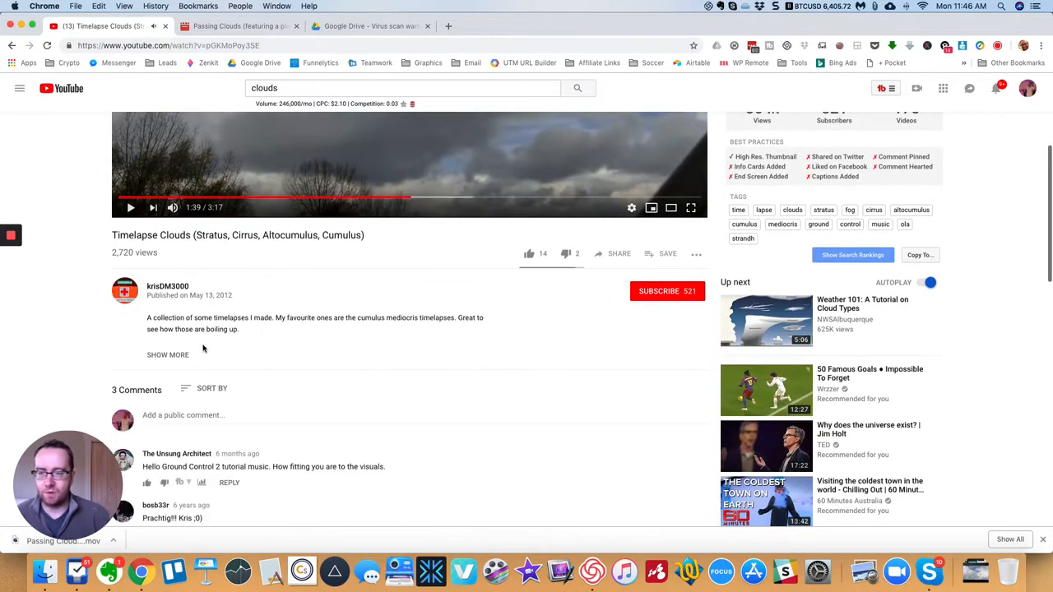
click(168, 355)
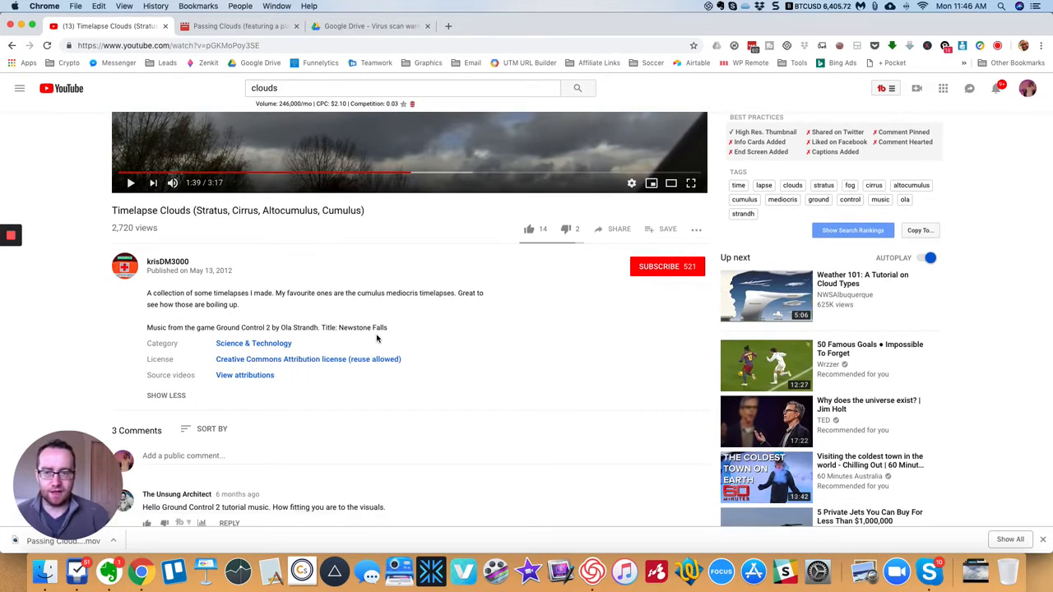
Step: Scroll to the Creative Commons Attribution licence line confirming reuse is allowed
scroll(down, 3)
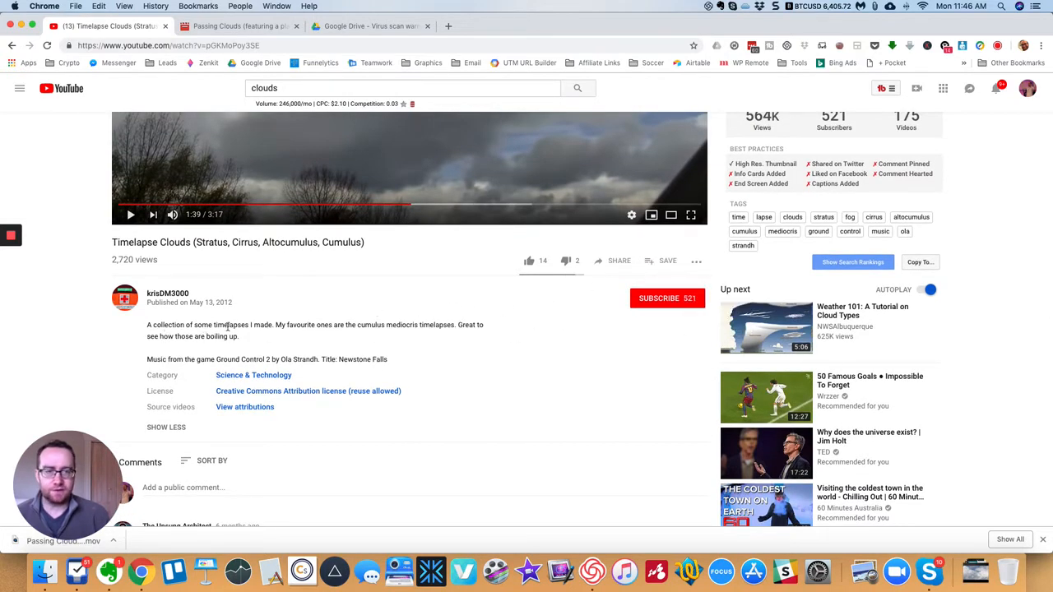
scroll(down, 3)
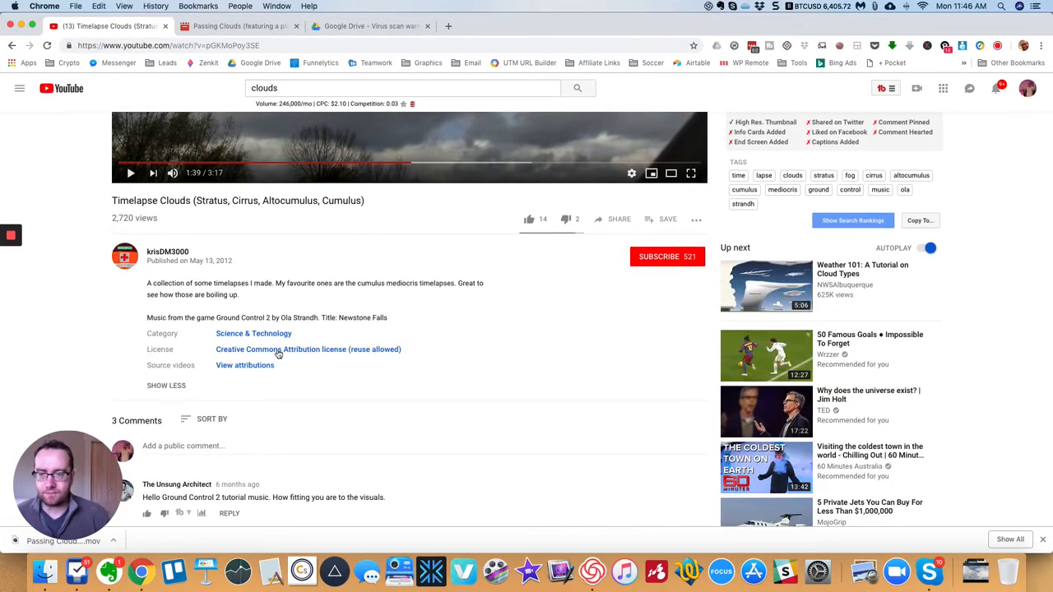
click(309, 349)
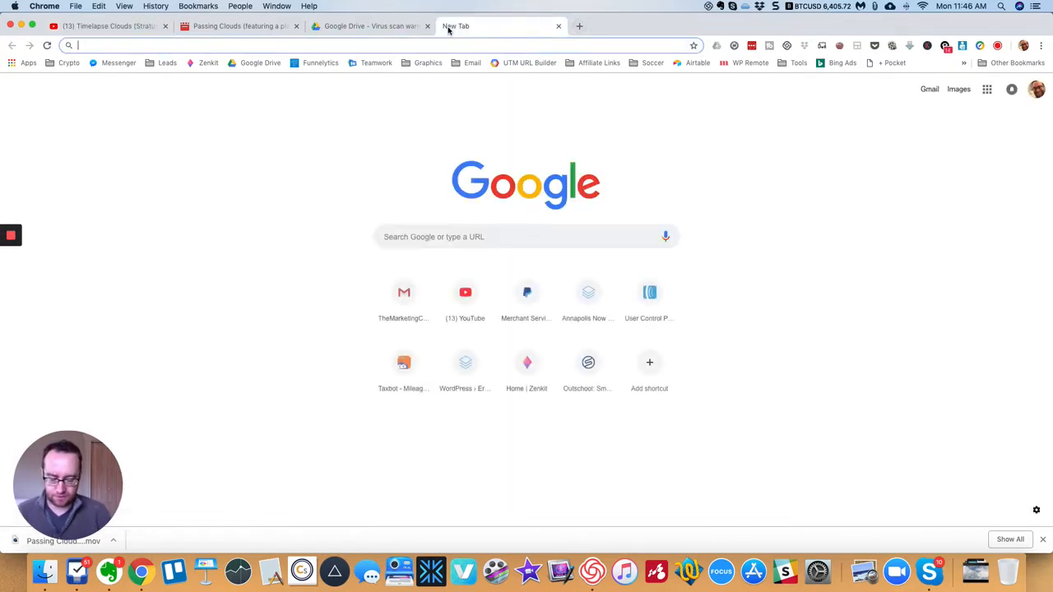
Step: Google 'youtube video downloader', open y2mate, and grab the Timelapse Clouds URL from its tab
text(youtube)
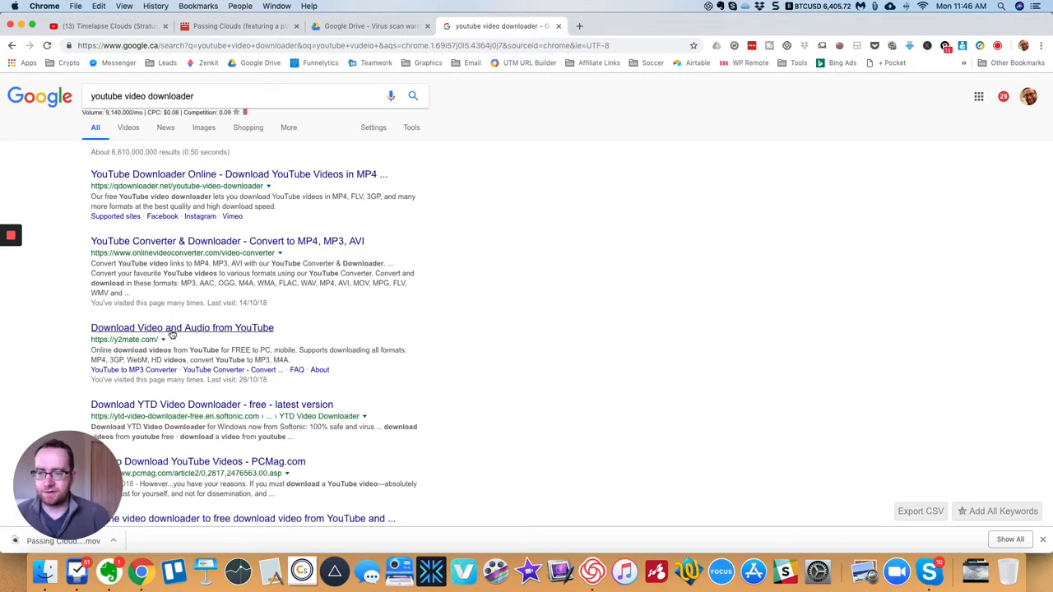
click(181, 327)
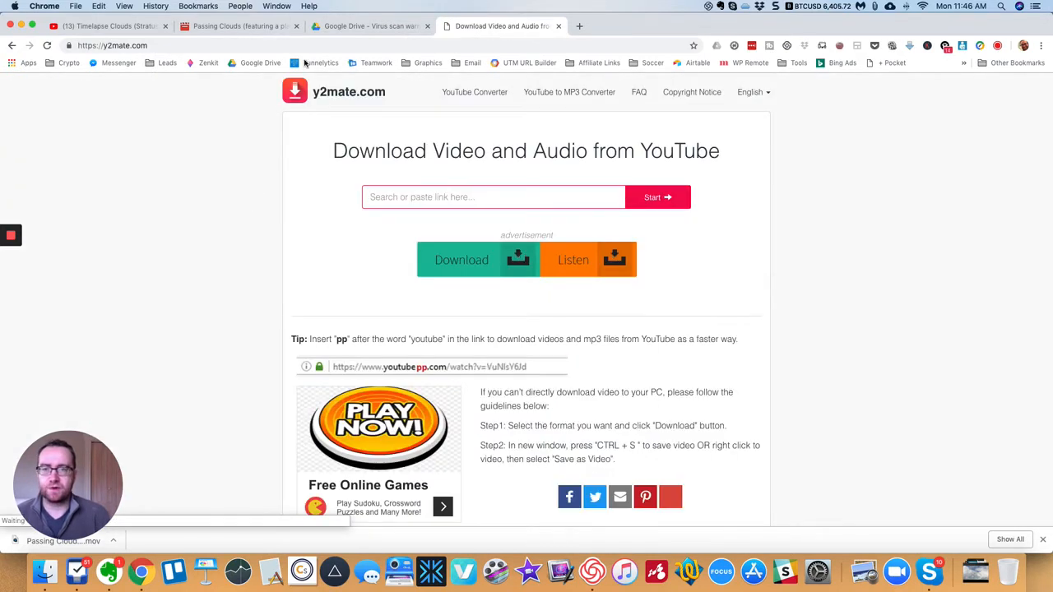
click(107, 26)
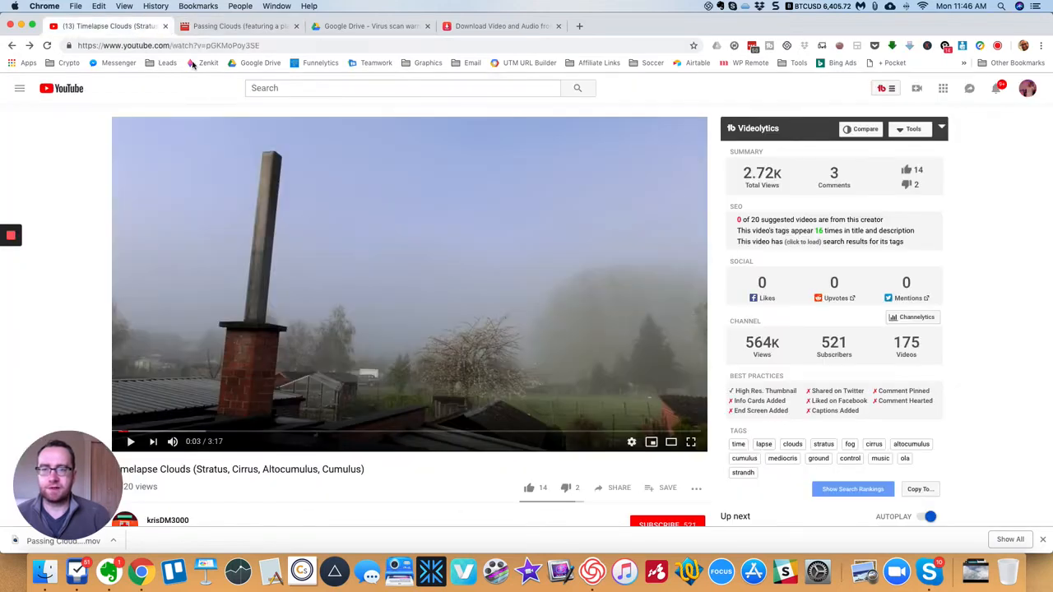
click(168, 46)
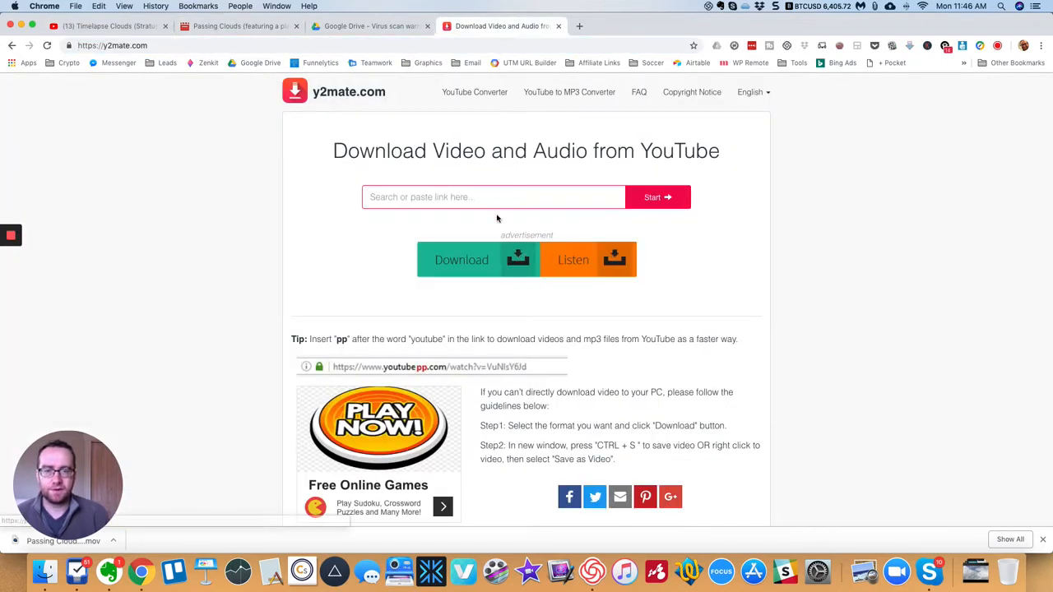
Step: Paste the Timelapse Clouds URL into y2mate, start the 720p MP4 download, and dismiss the share prompt
text(https://www.youtube.com/watch?v=pGKMoPoy3SE)
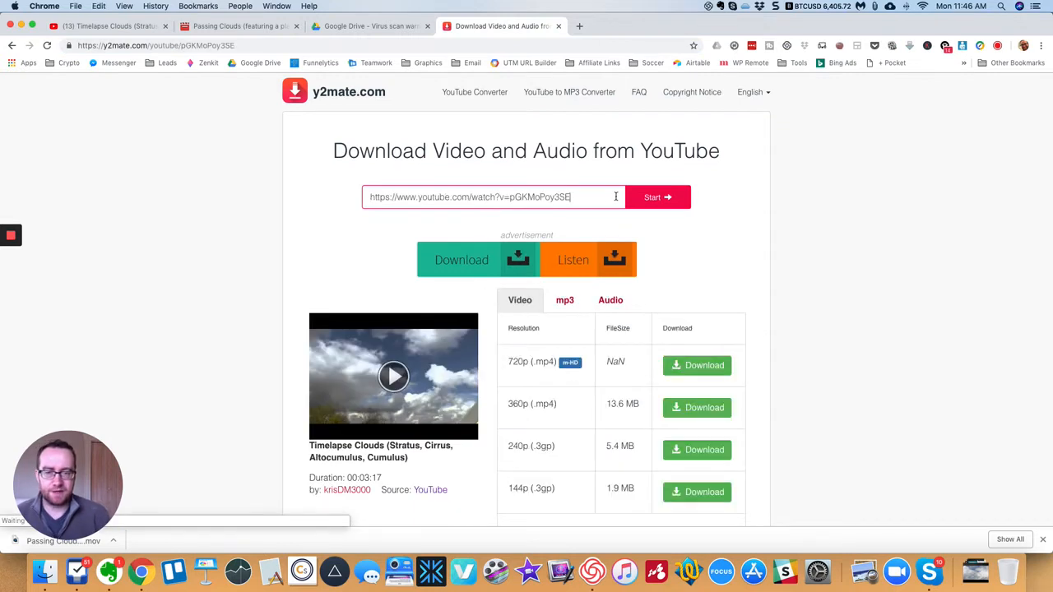
mouse_move(647, 364)
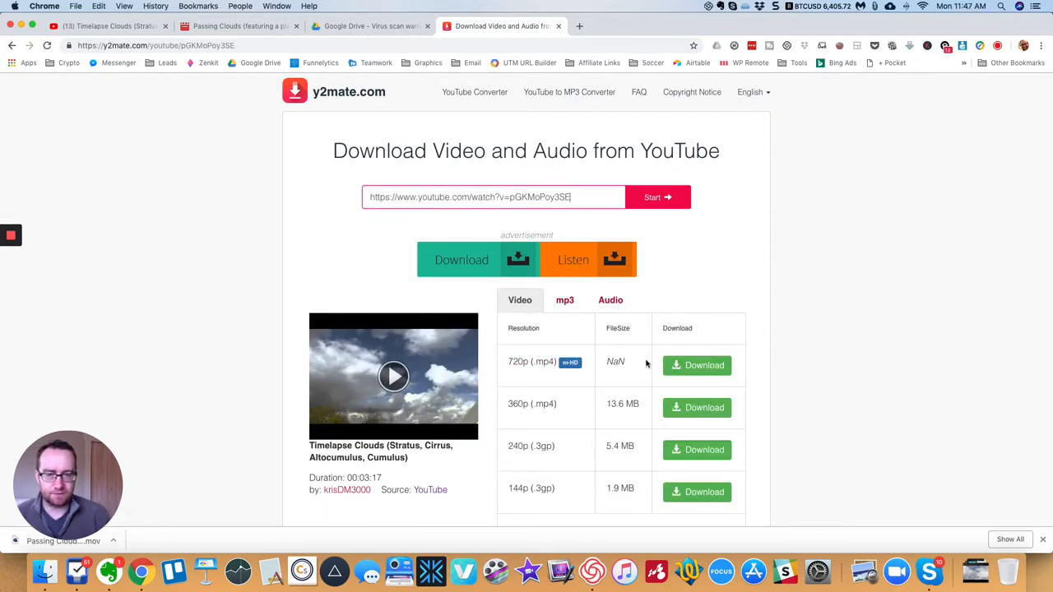
click(698, 365)
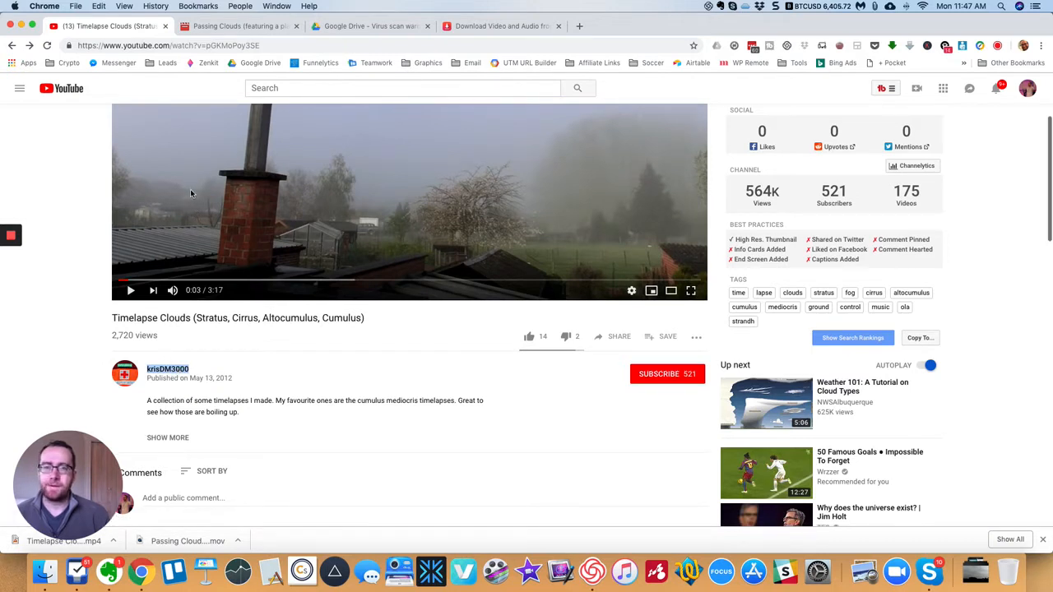
mouse_move(428, 131)
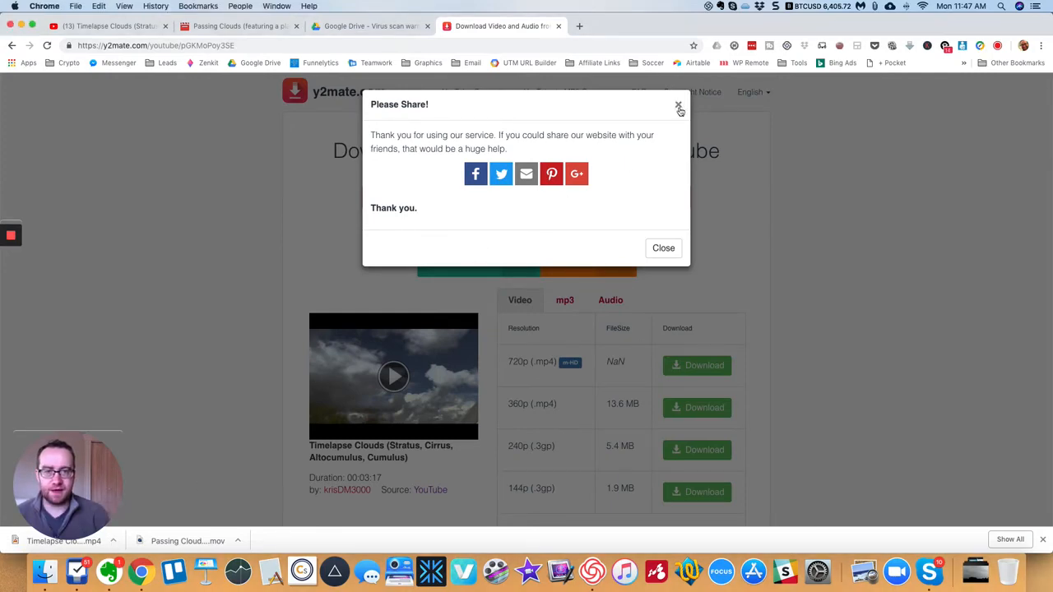
click(678, 108)
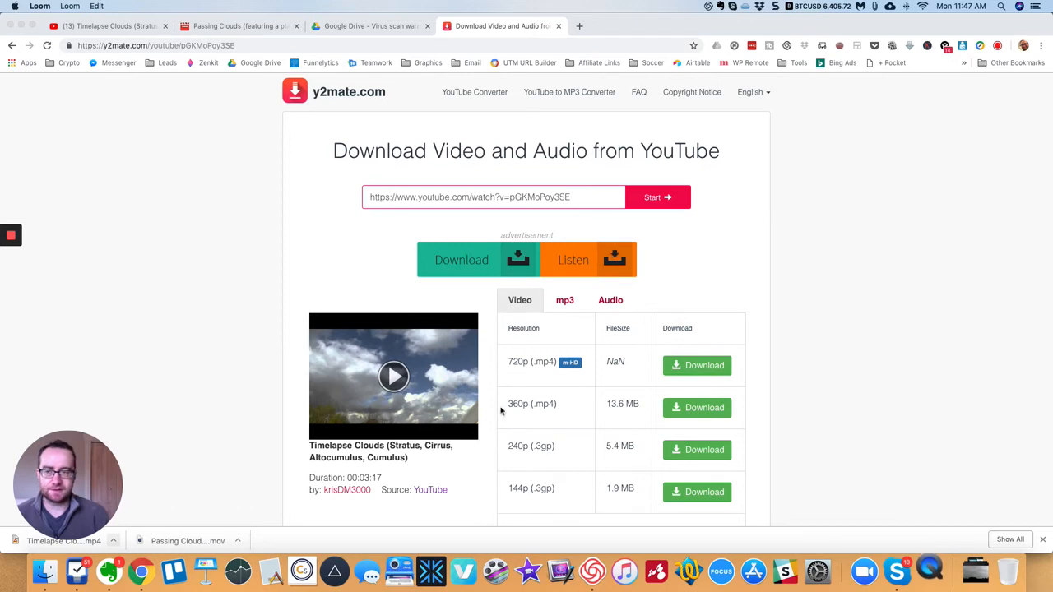
mouse_move(452, 530)
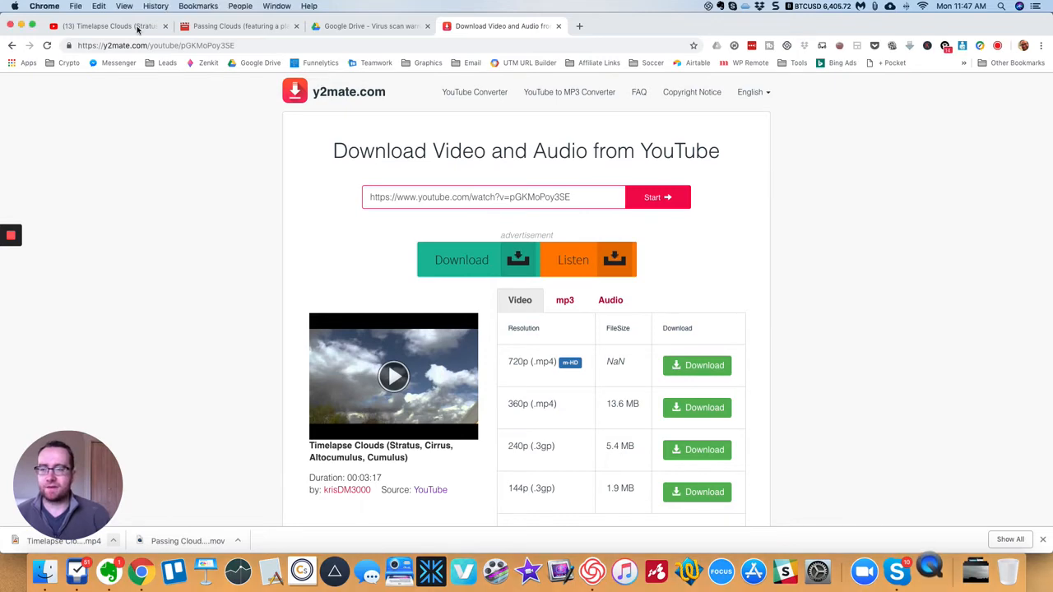
click(107, 27)
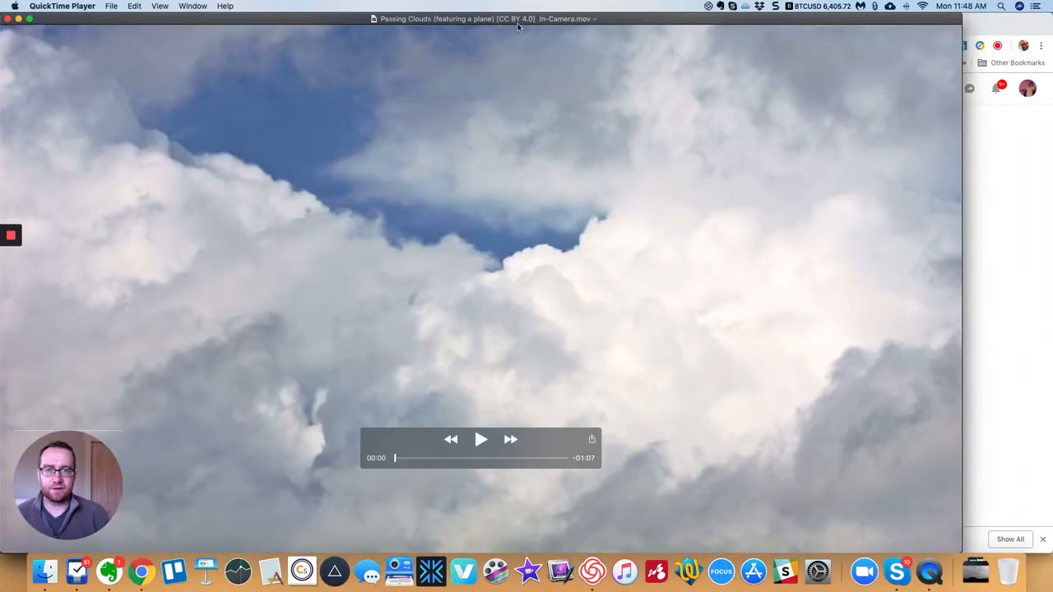
click(62, 6)
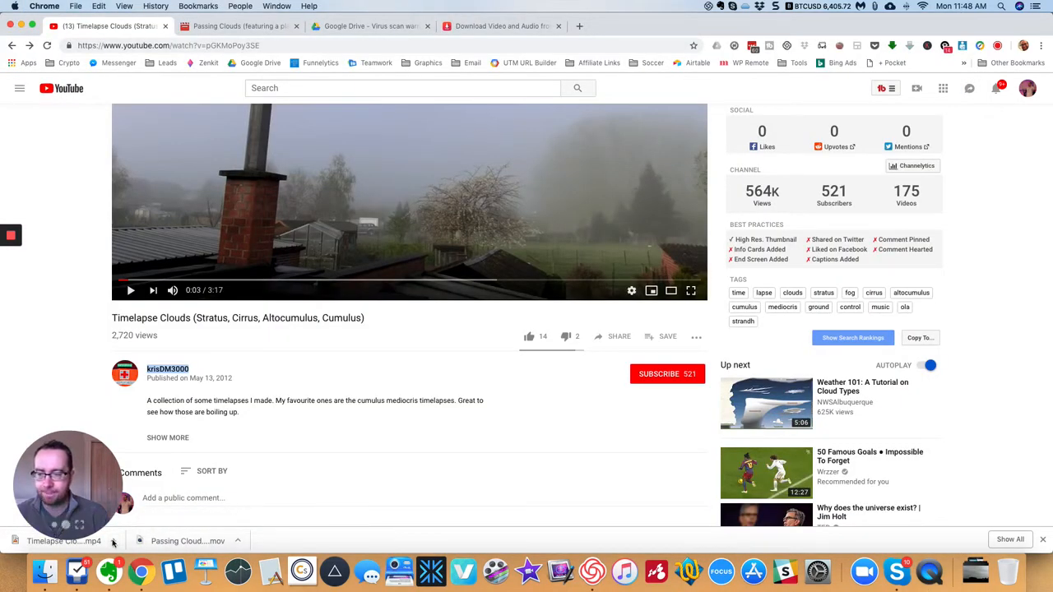
click(502, 26)
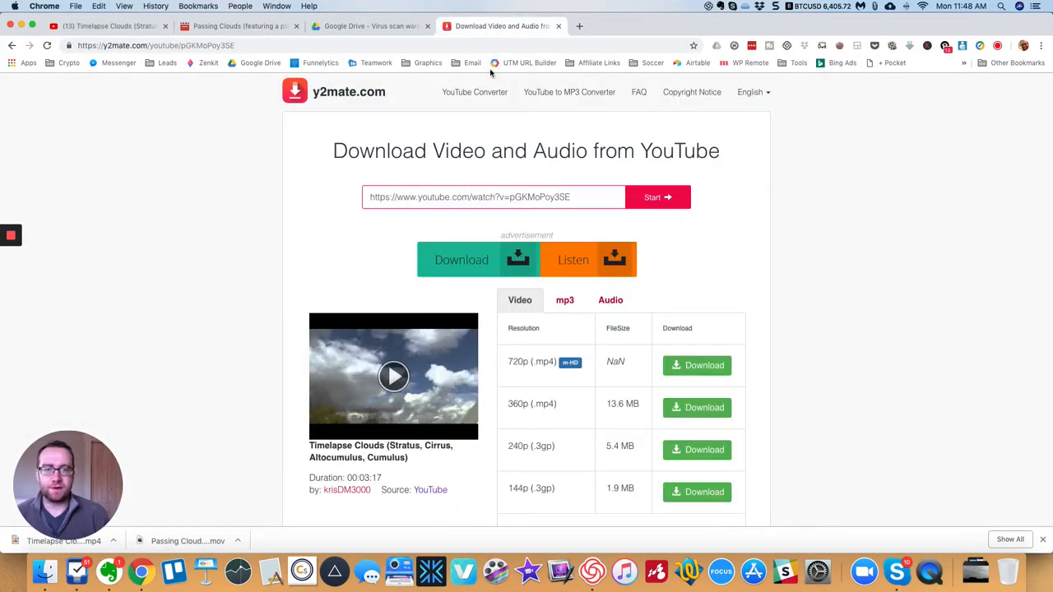
Step: Rename the downloaded Timelapse Clouds mp4 with 'creativecommons' and channel attribution, shortening after the name error
click(698, 365)
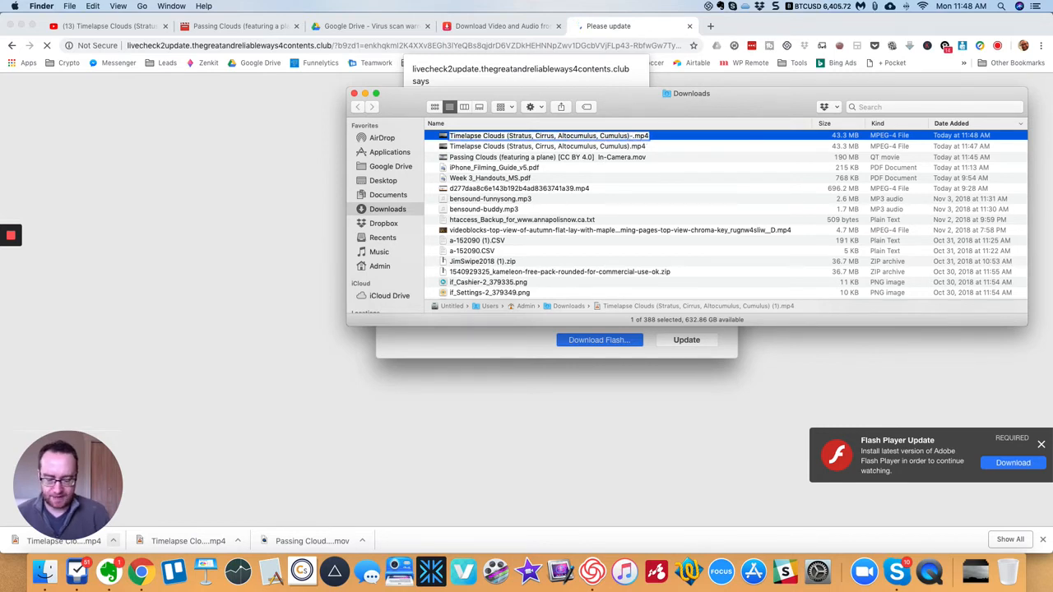
text(creativecommons-krisDM3000)
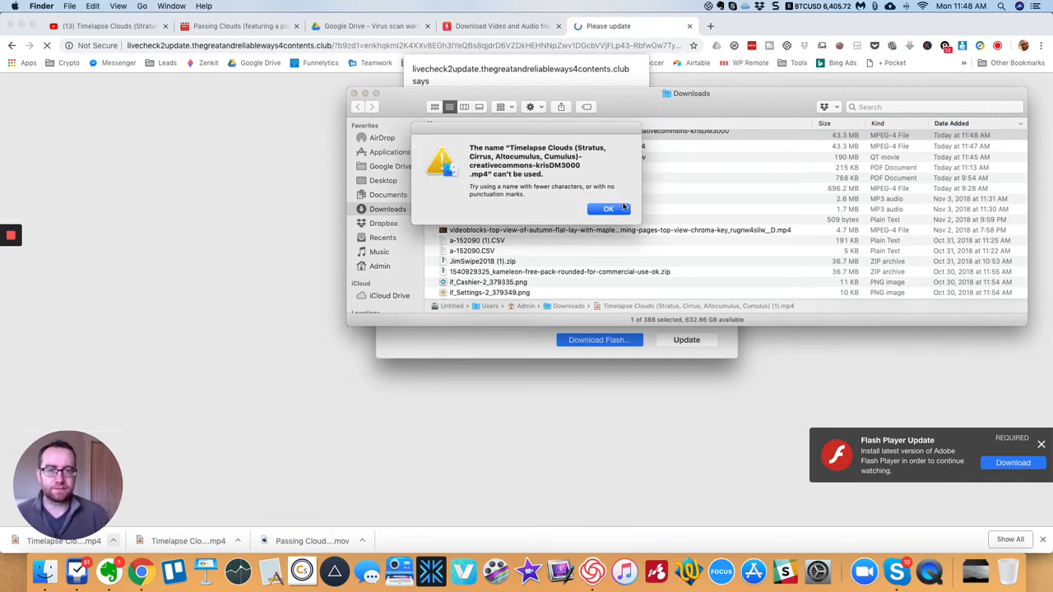
click(609, 207)
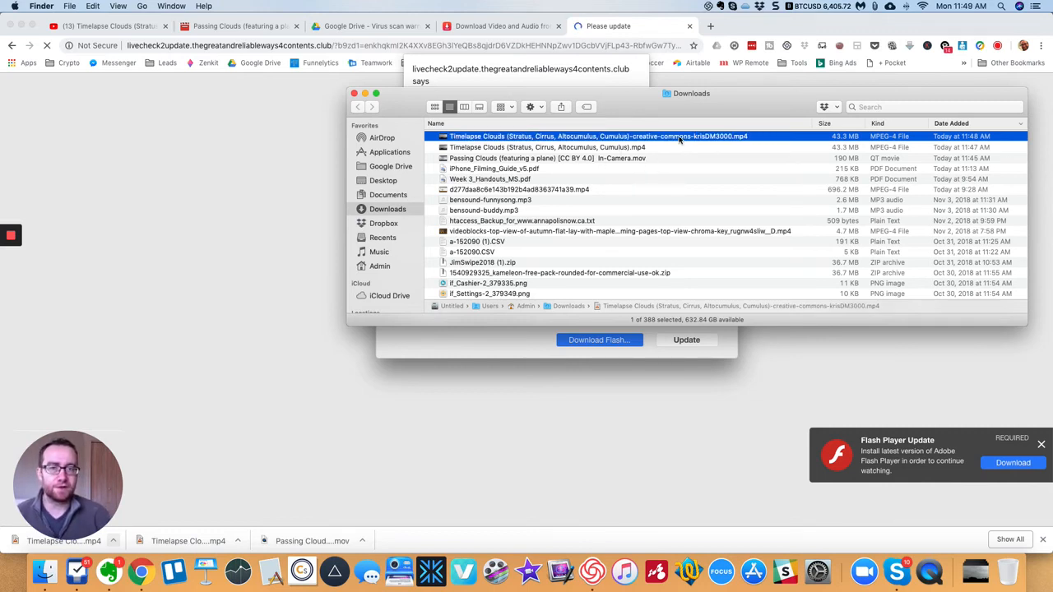
mouse_move(704, 145)
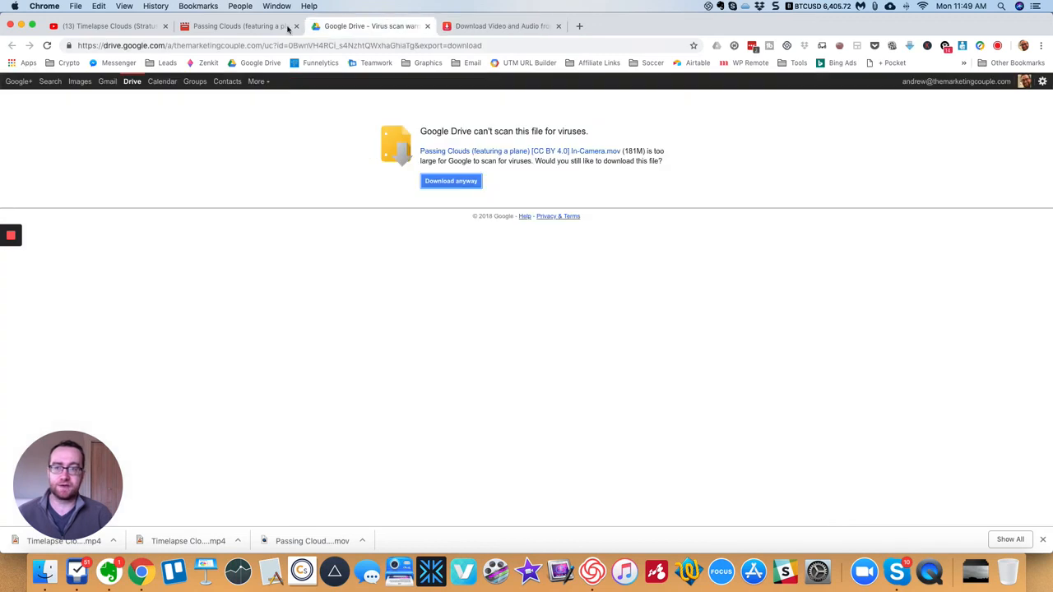
Step: Return to the Timelapse Clouds page and scroll to the channel name and description
click(107, 26)
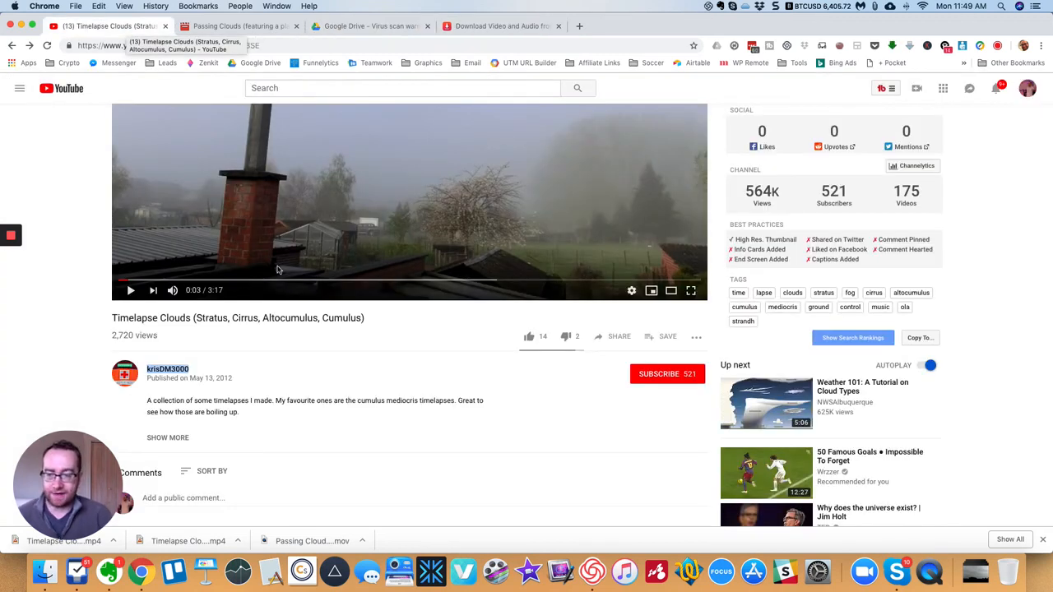
scroll(down, 3)
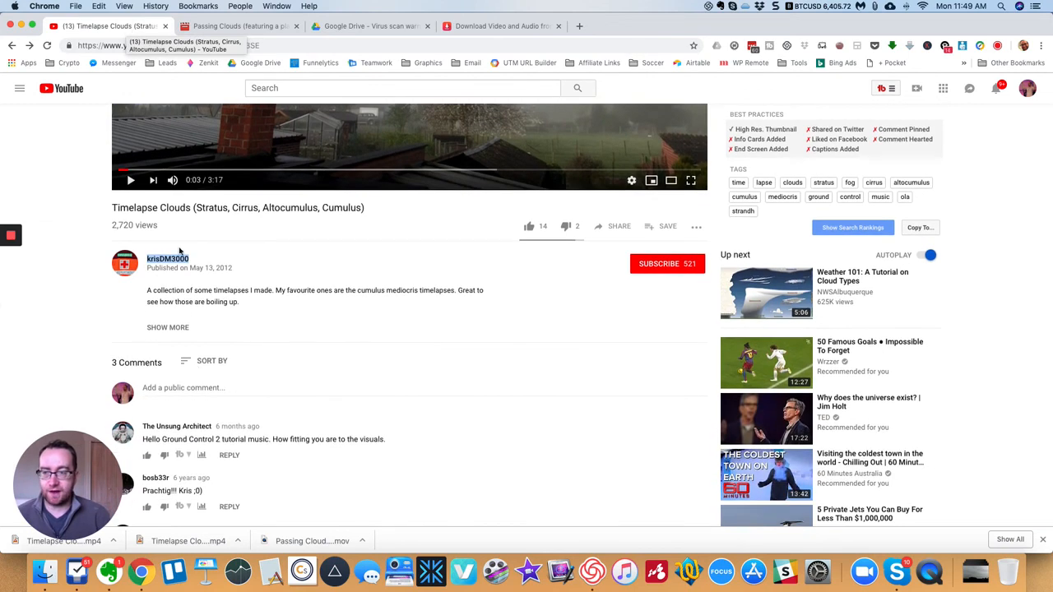